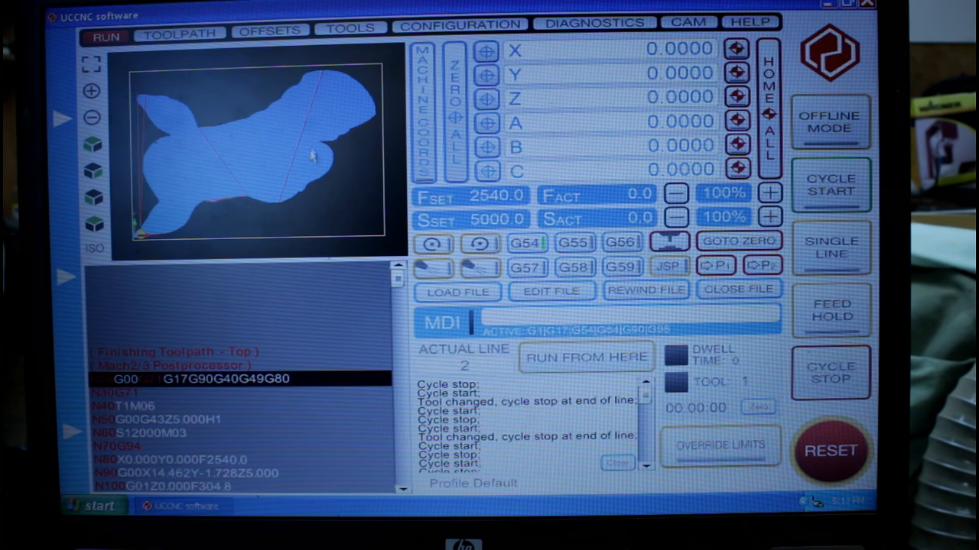
Step: Review the X, Y and A axis settings in the axis configuration
left_click(462, 25)
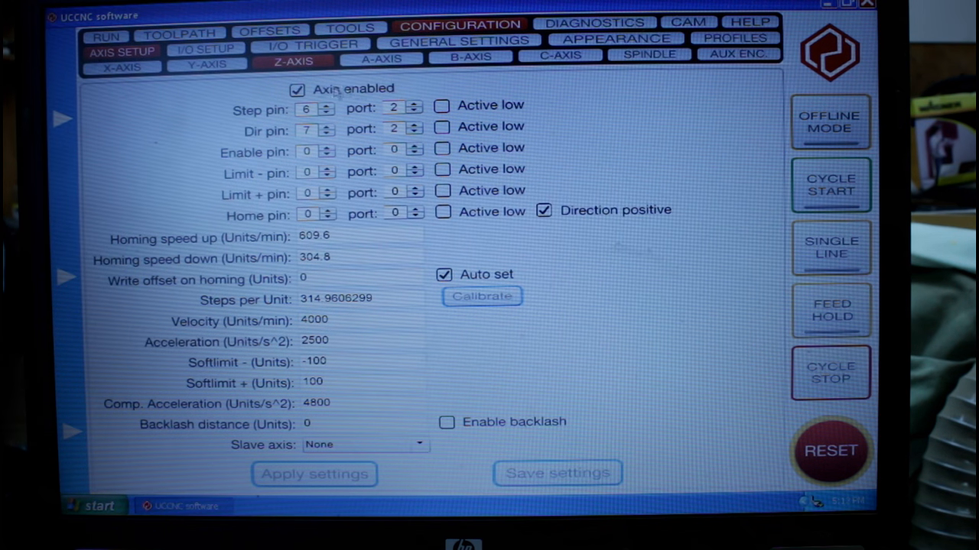
left_click(122, 72)
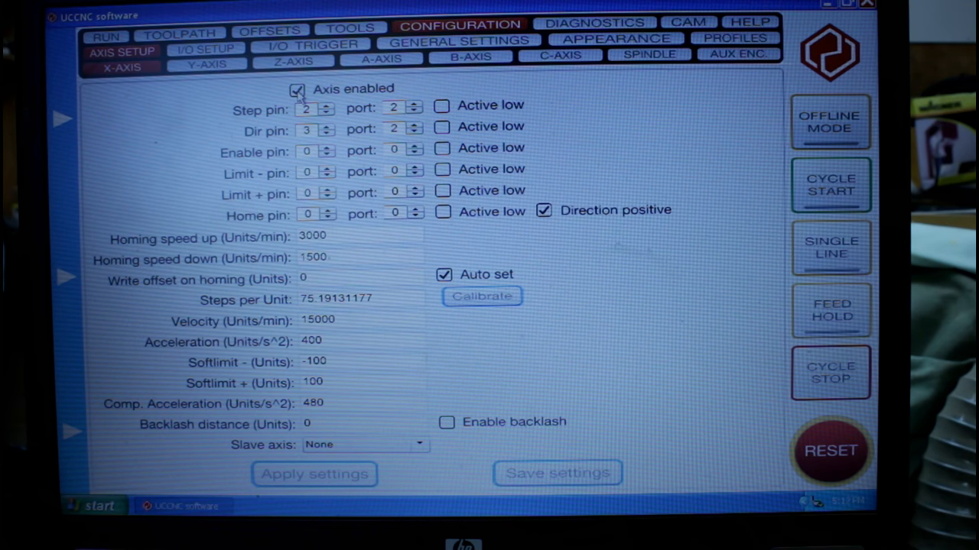
left_click(205, 64)
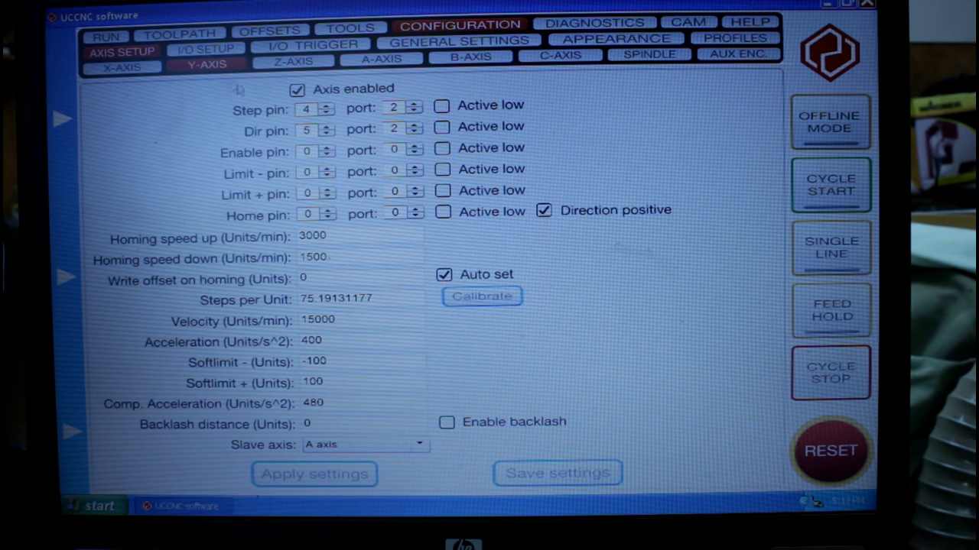
left_click(382, 55)
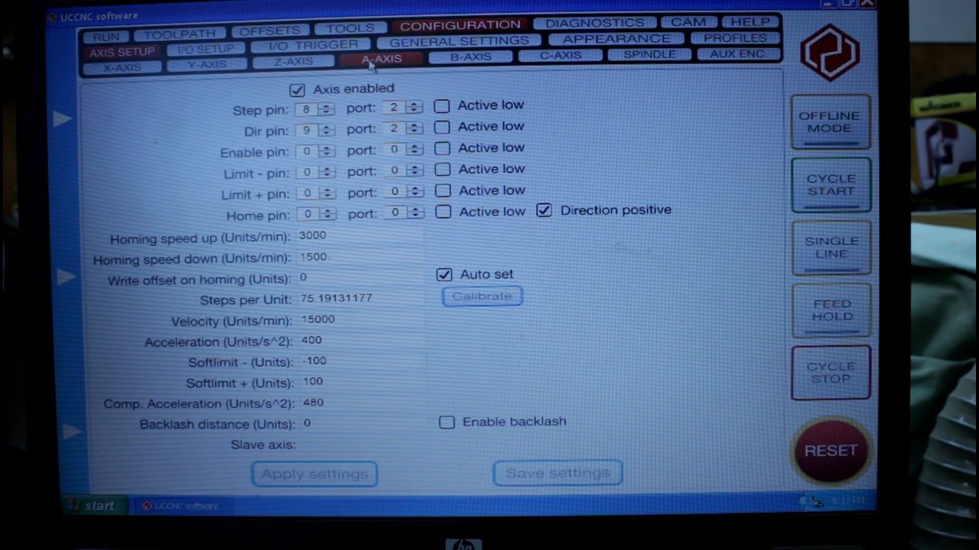
Step: Disable the A axis, review Z, and return to the Run screen
left_click(297, 88)
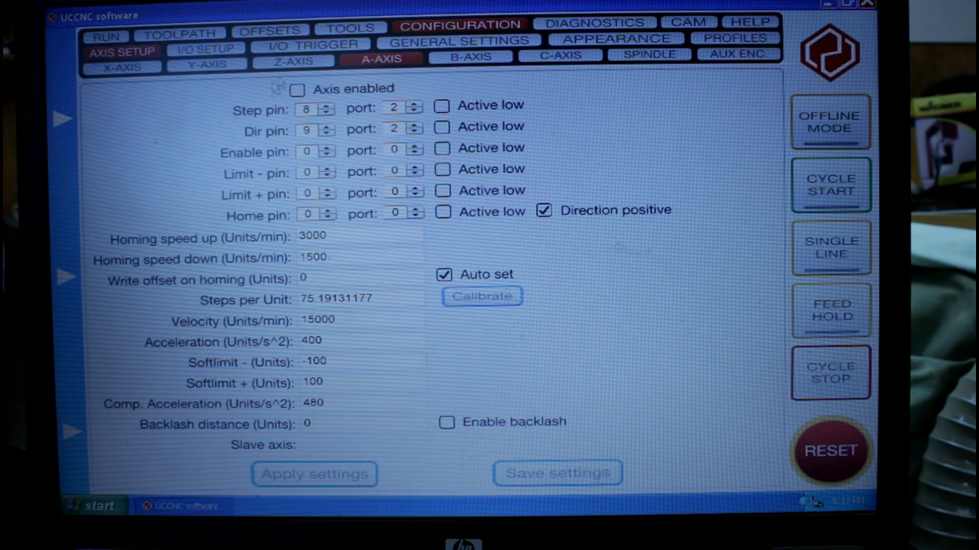
left_click(294, 57)
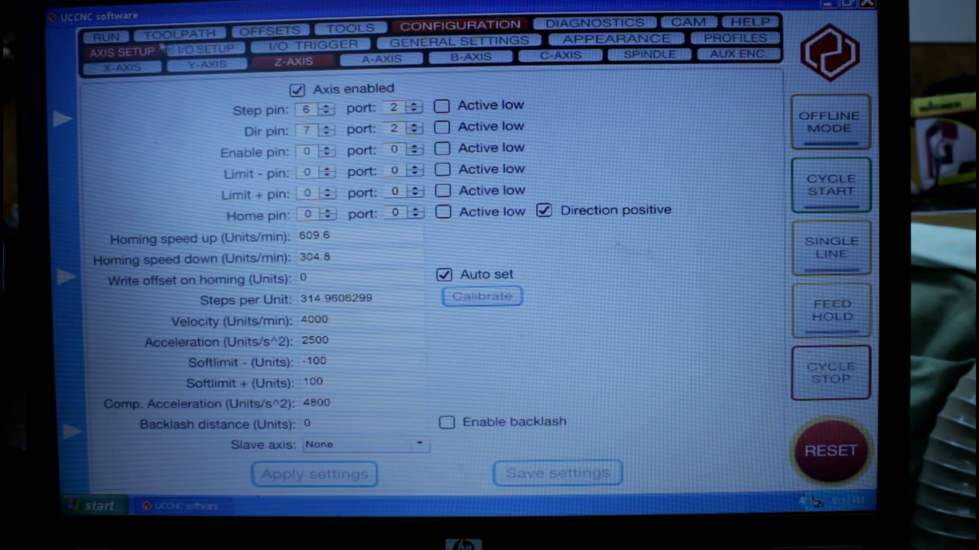
left_click(107, 34)
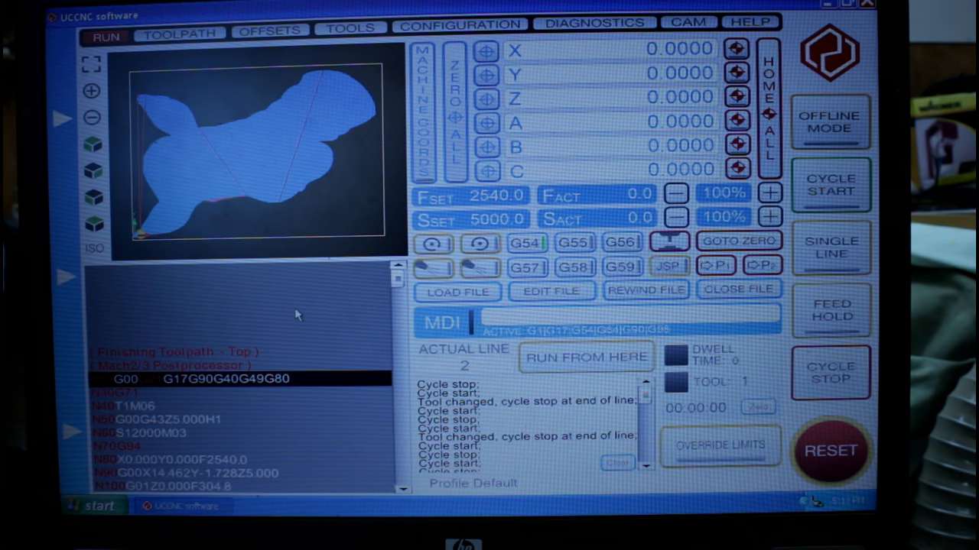